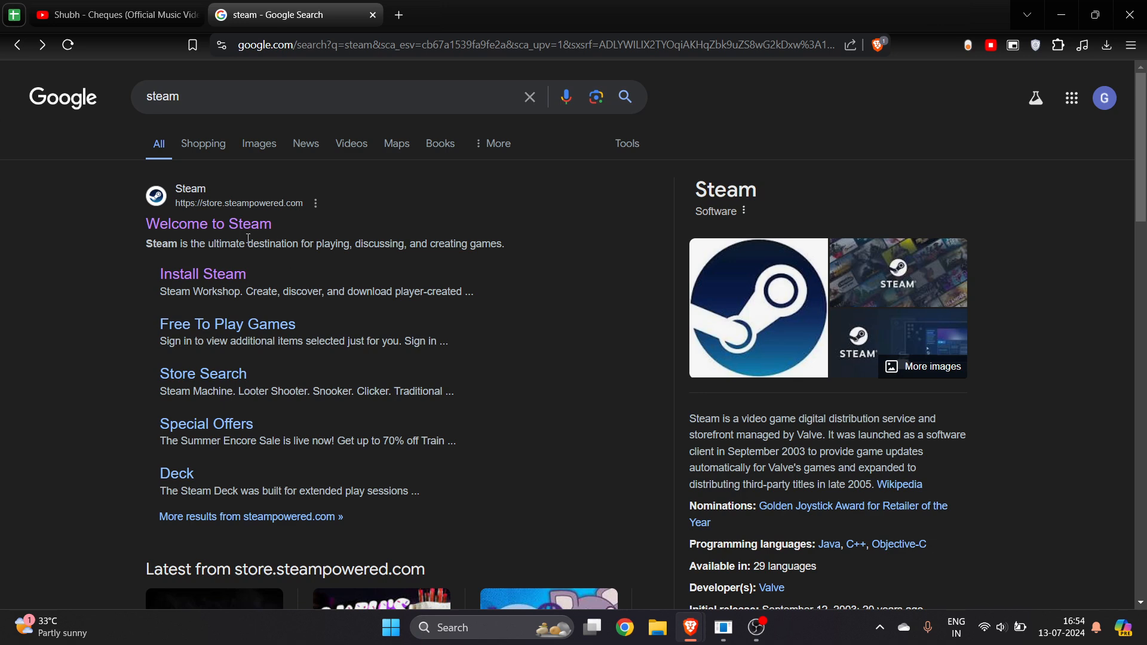
- Open the 'Welcome to Steam' result from the Google search for steam
click(208, 224)
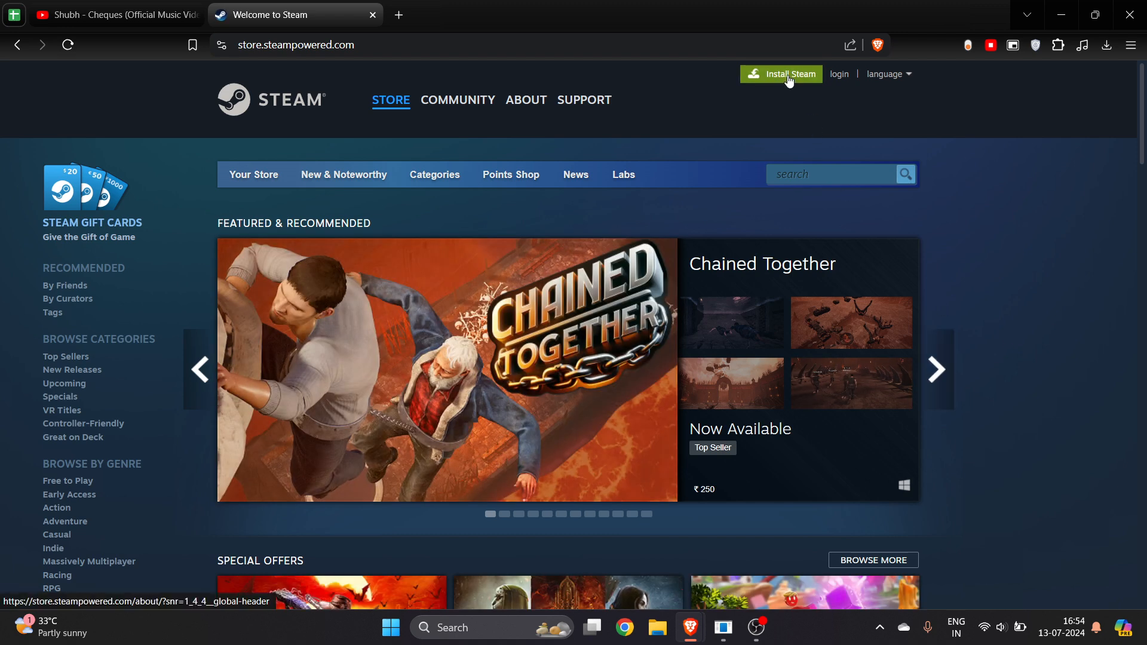
- Download the Steam installer for Windows from the Install Steam About page
click(787, 75)
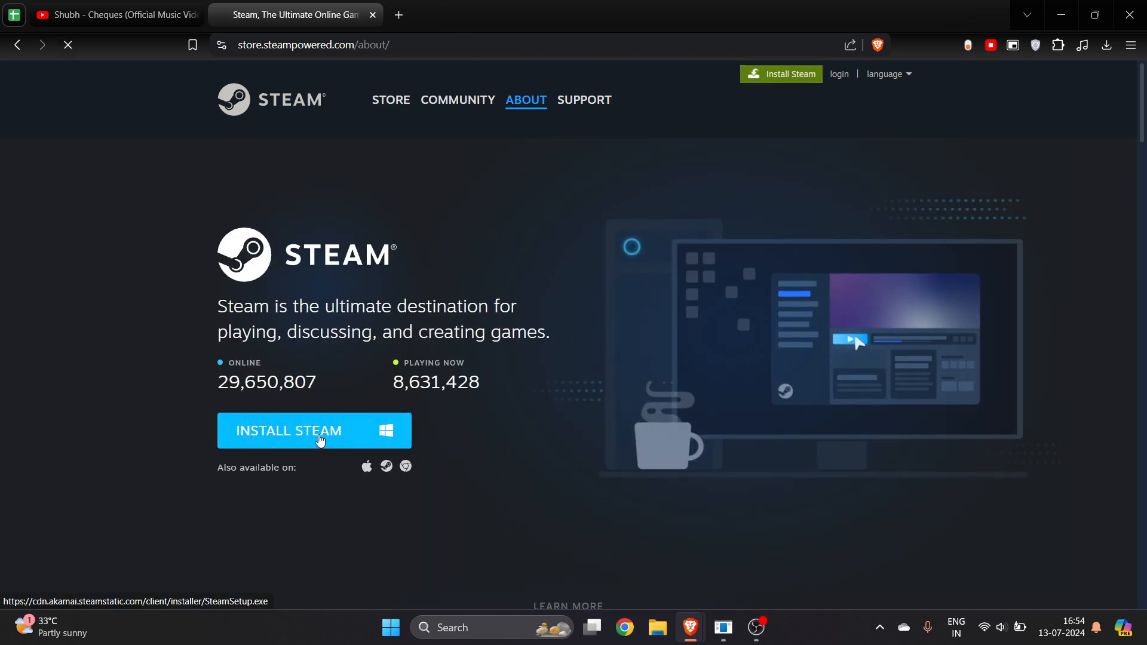
click(314, 430)
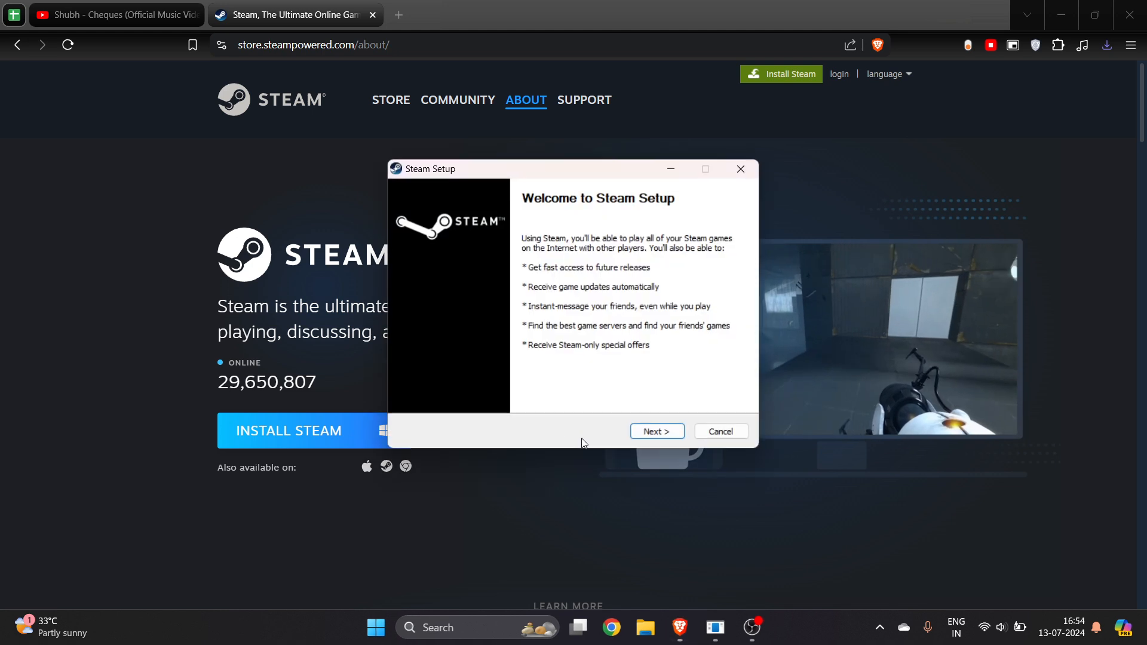
- Advance Steam Setup past the welcome page, keeping English as the language
click(655, 431)
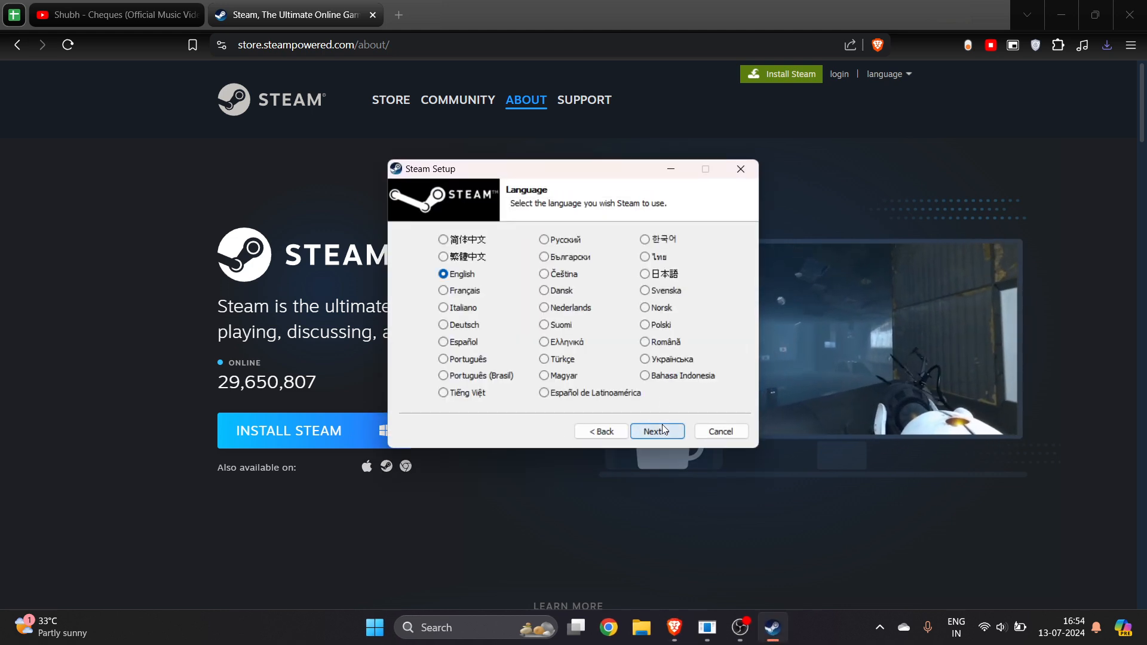
click(656, 430)
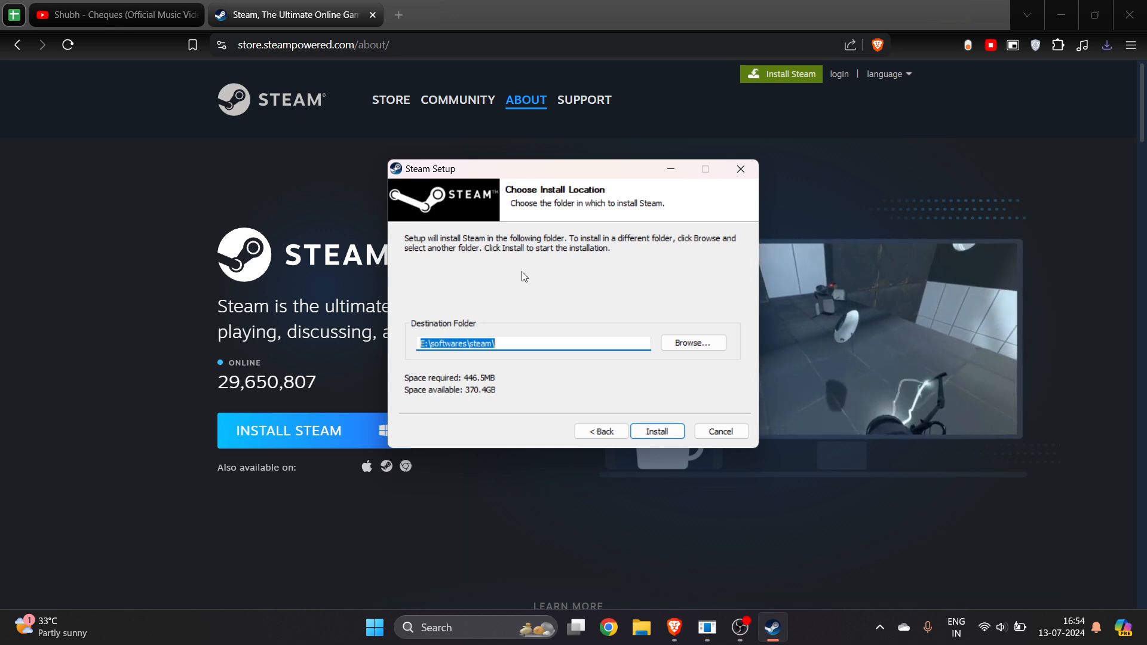
mouse_move(749, 225)
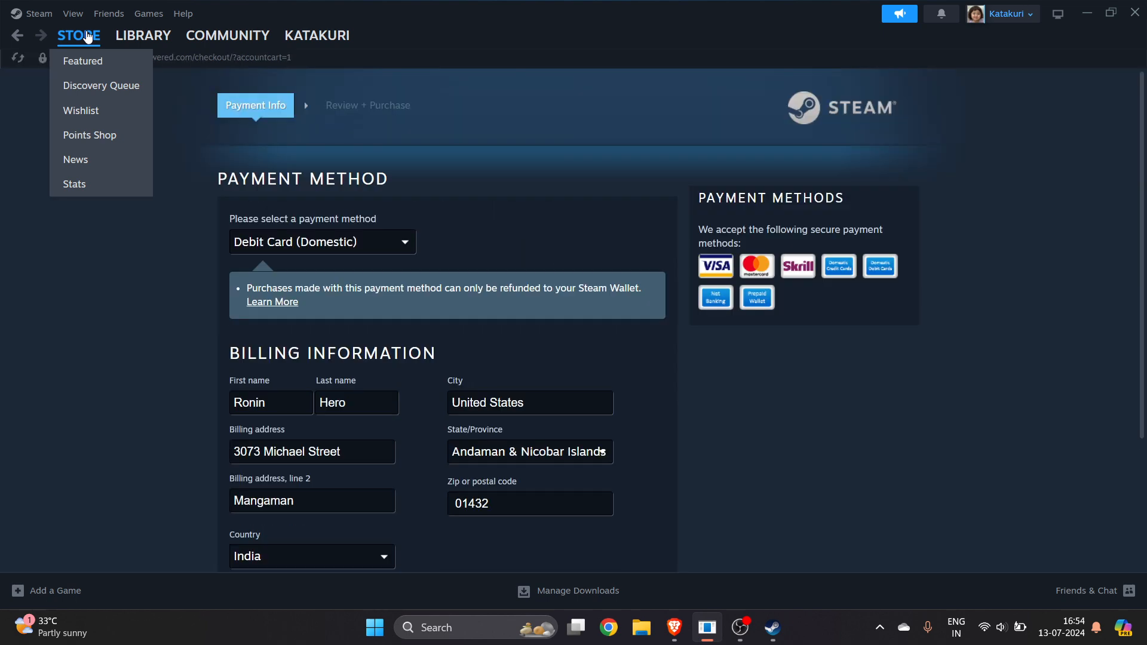
mouse_move(89, 21)
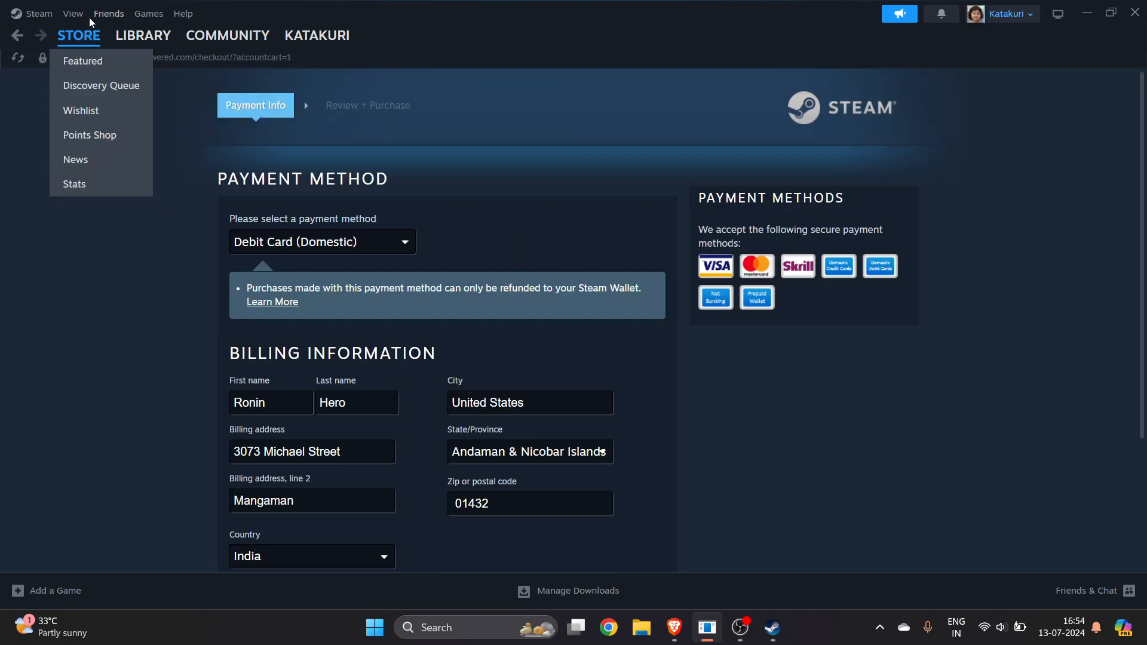
- Dismiss the store sections dropdown and return to the Steam store front page
click(94, 107)
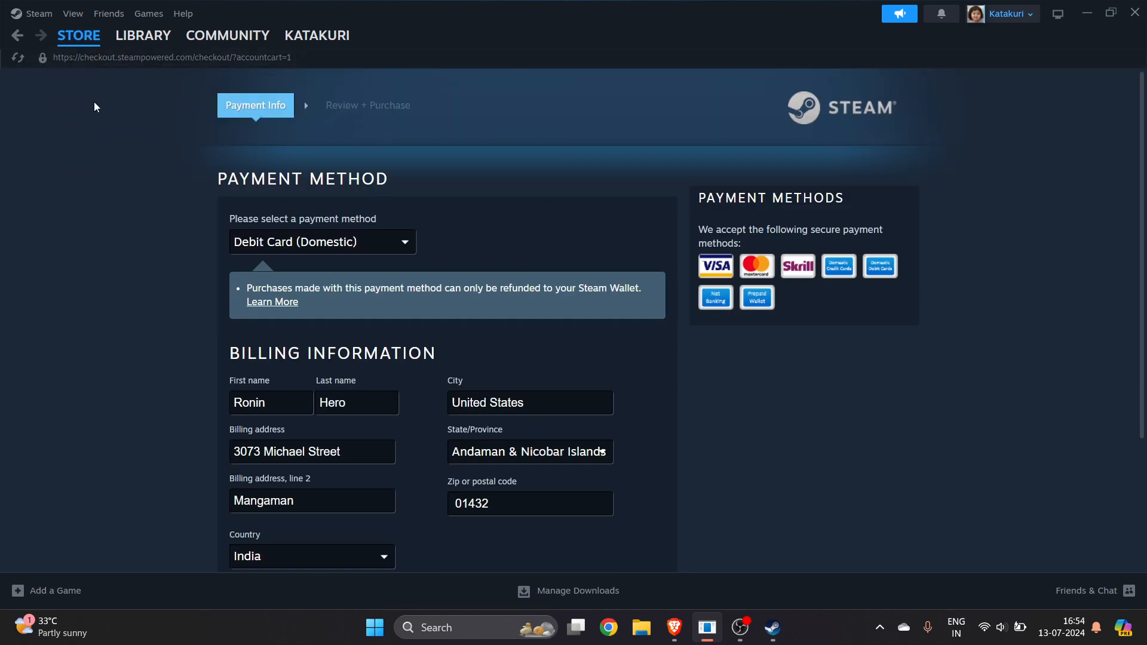
click(79, 35)
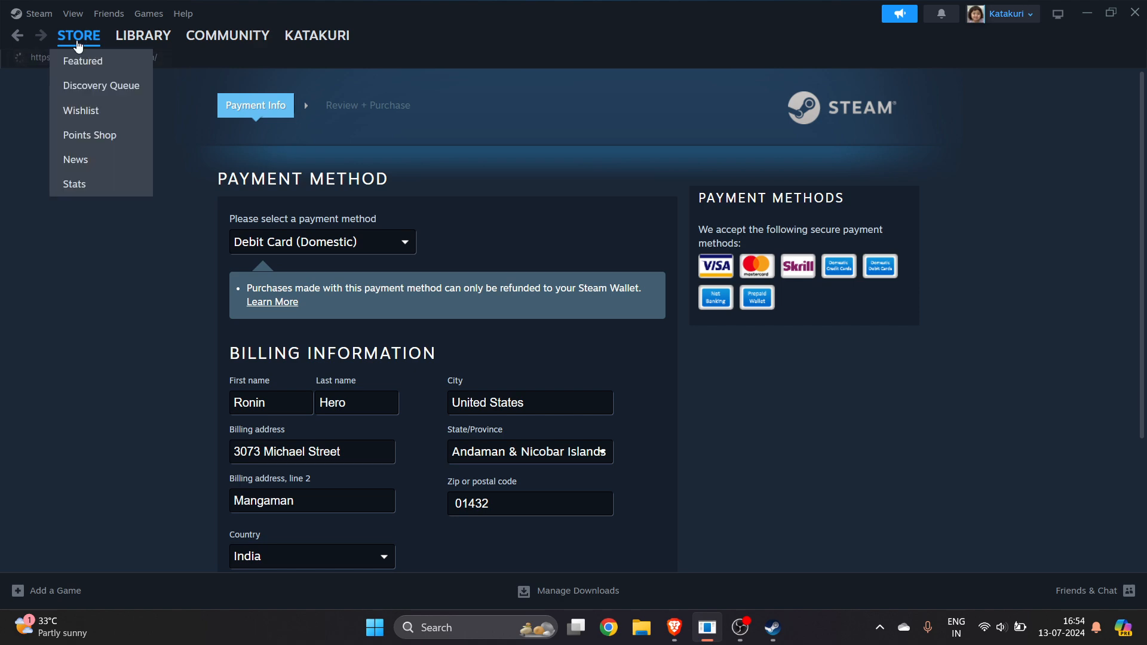
click(82, 61)
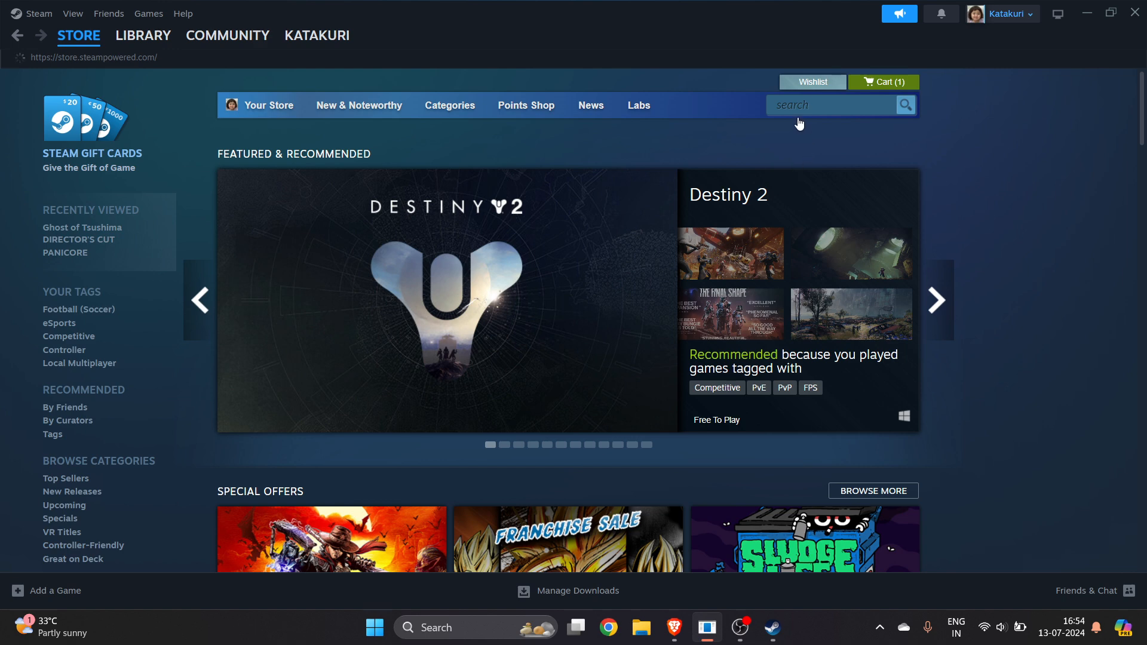
- Search the store for 'sonic' and open SONIC SUPERSTARS down to its purchase options
click(830, 105)
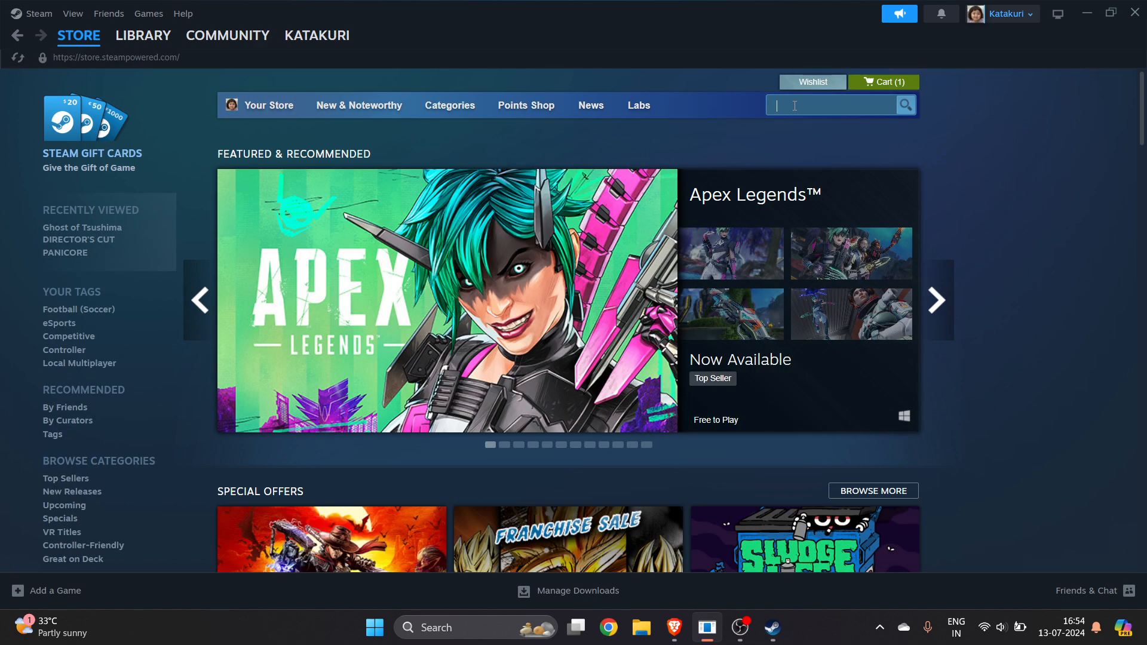
text(sonic super)
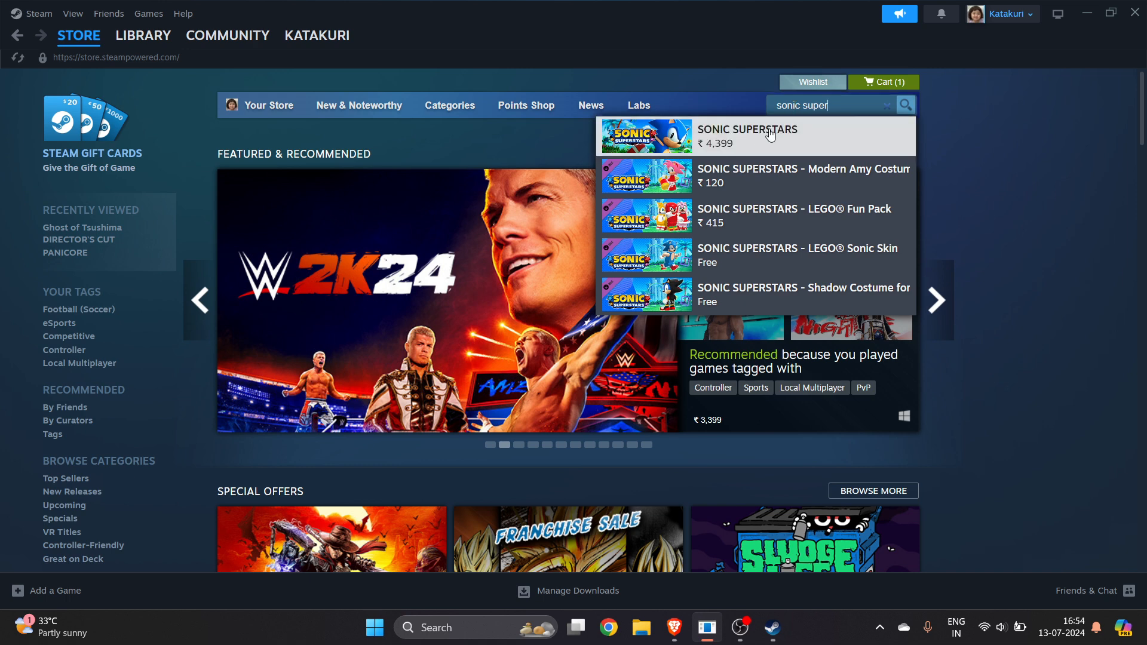
click(745, 136)
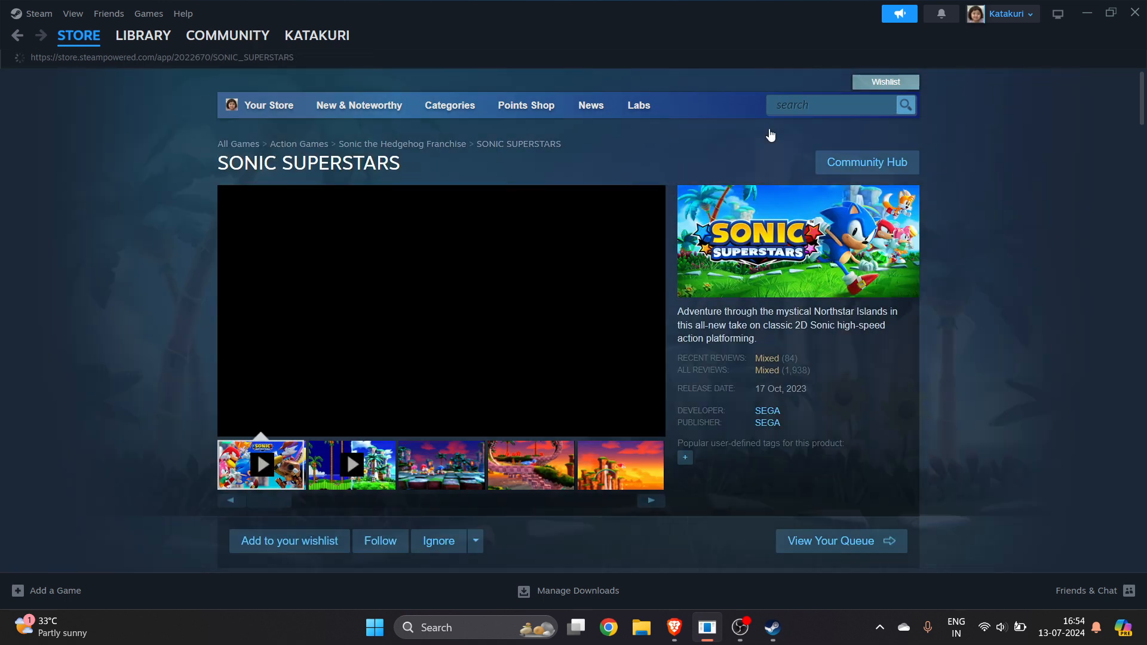
scroll(down, 3)
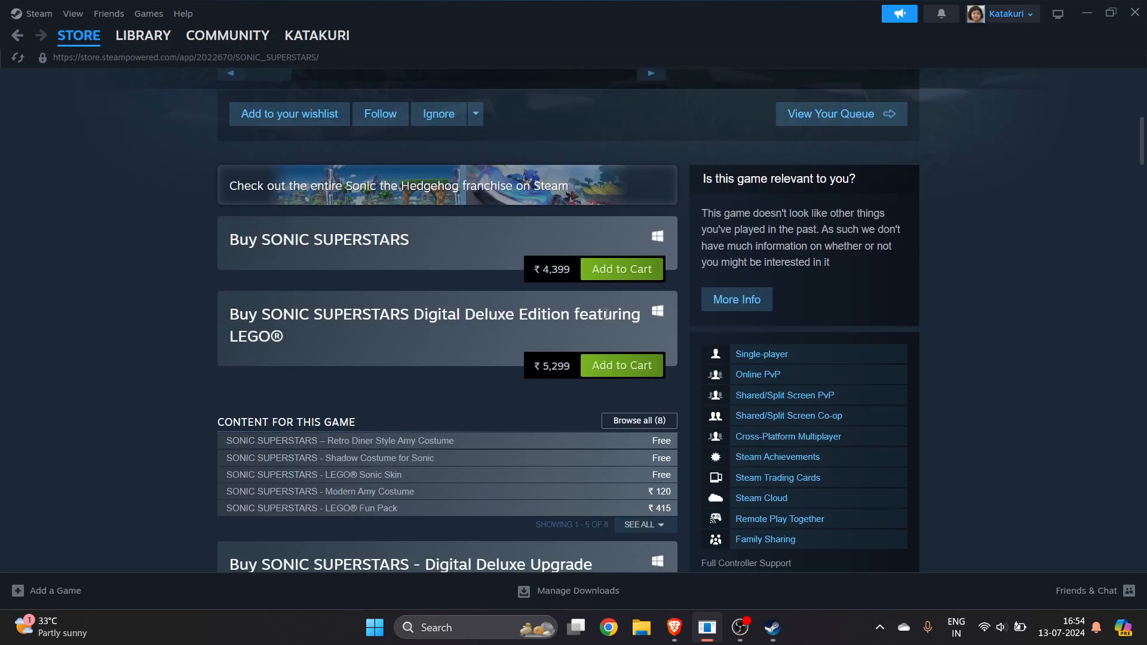
mouse_move(621, 270)
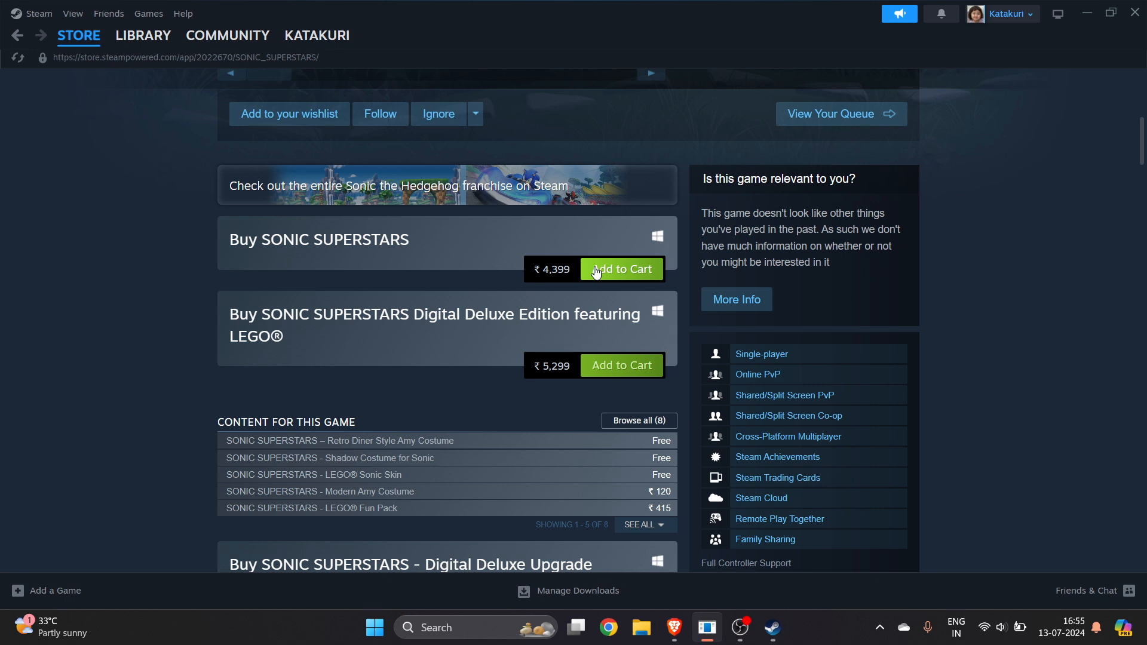
- Add SONIC SUPERSTARS to the cart, remove Sonic Adventure 2, and proceed to checkout
click(621, 268)
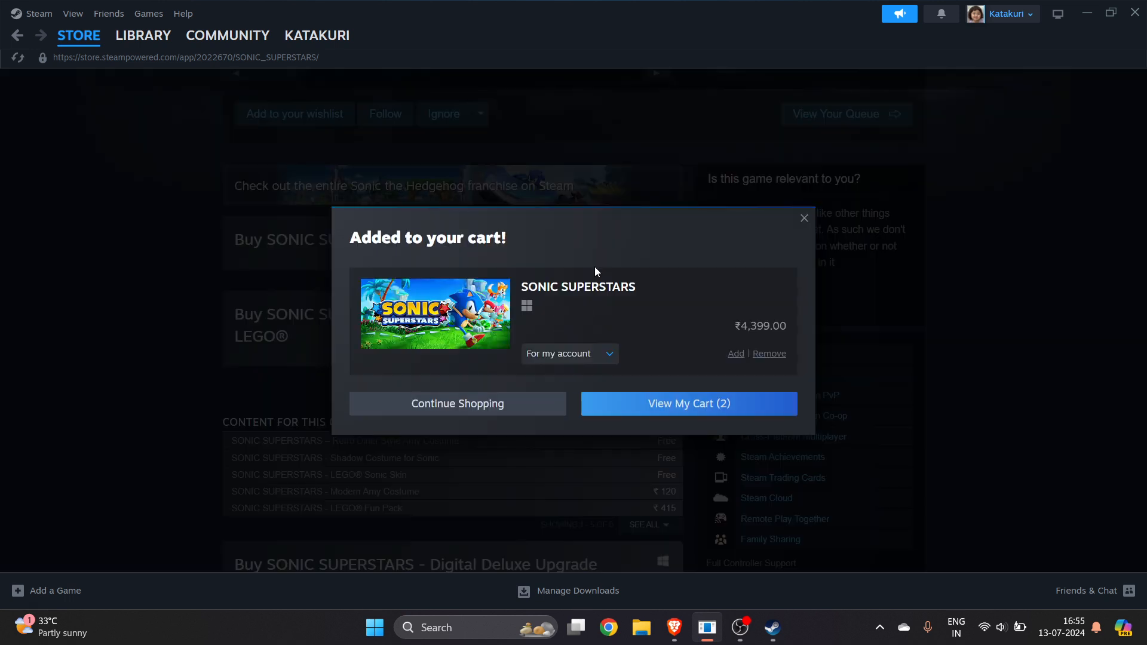
mouse_move(598, 376)
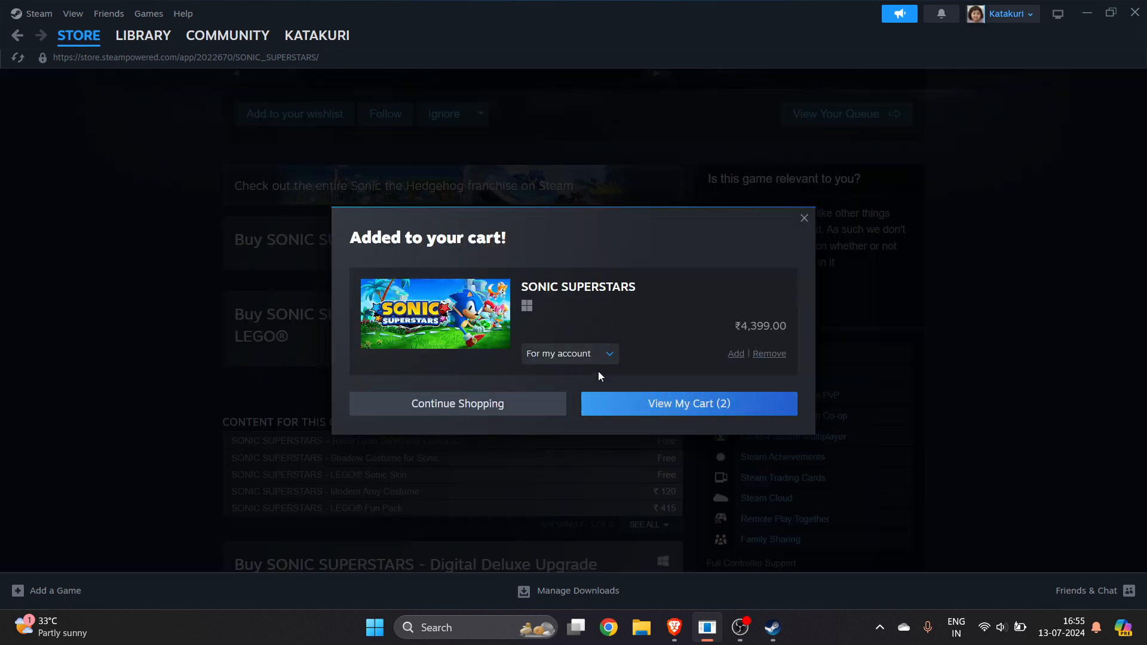
click(568, 353)
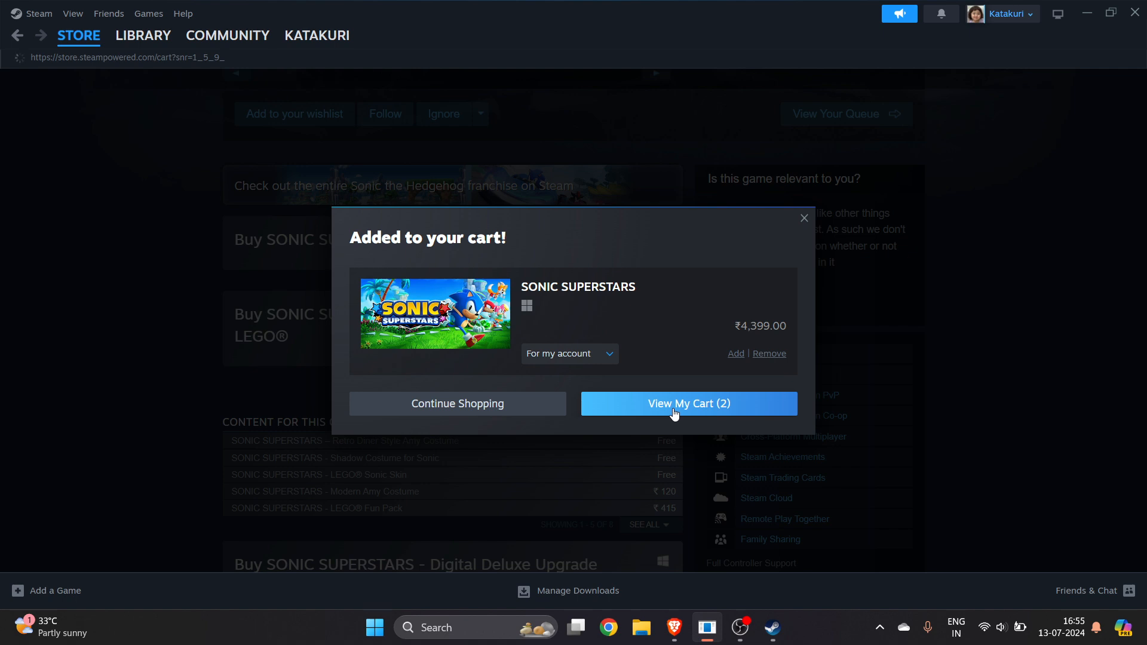
click(686, 404)
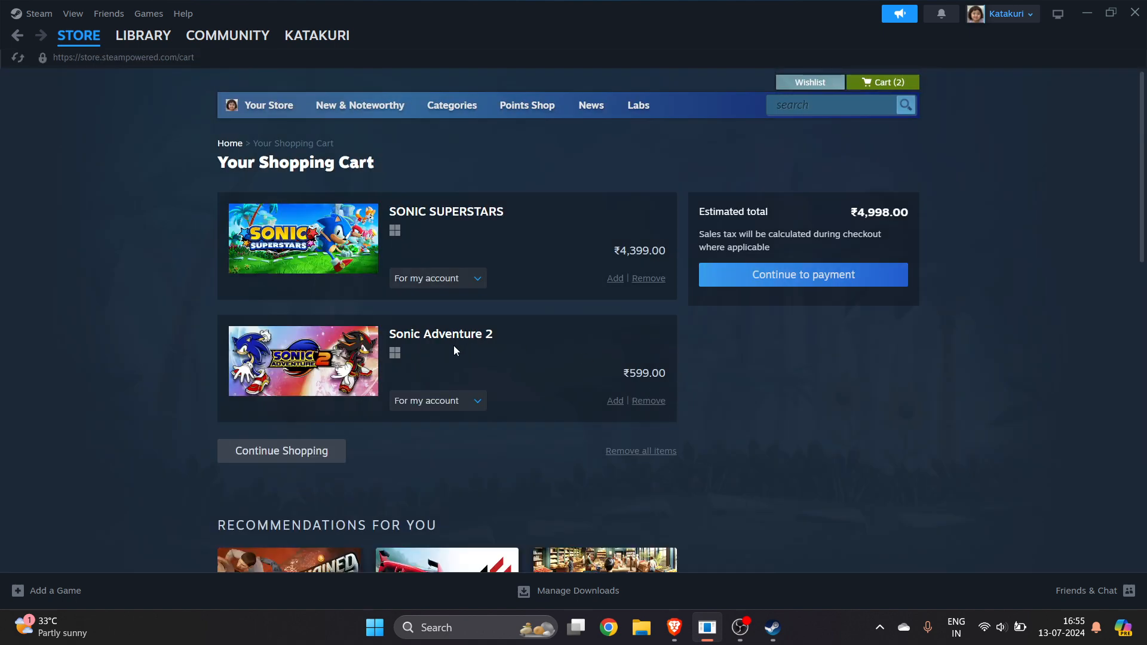
click(647, 400)
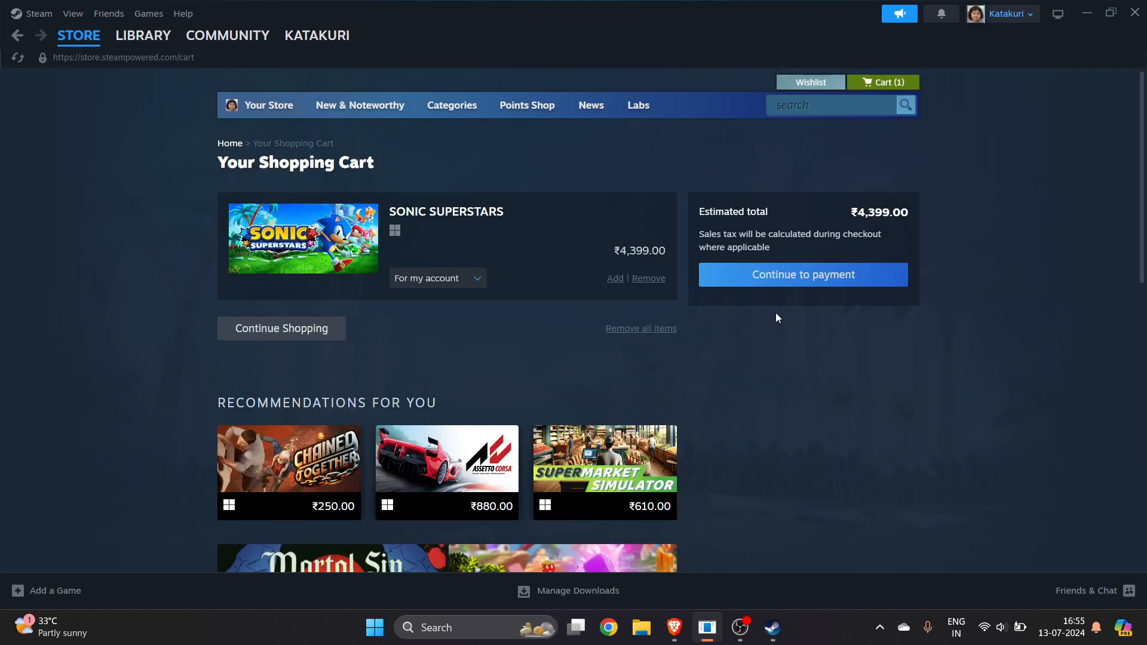
click(801, 274)
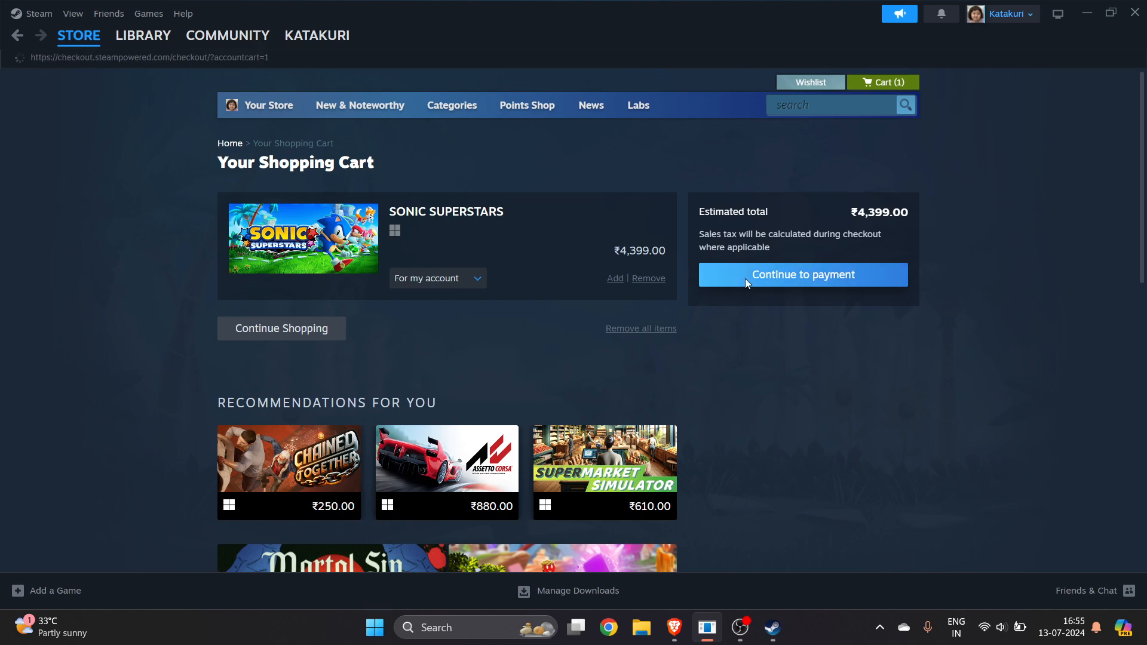
- Choose Visa as the checkout payment method and scroll to the billing details
click(801, 275)
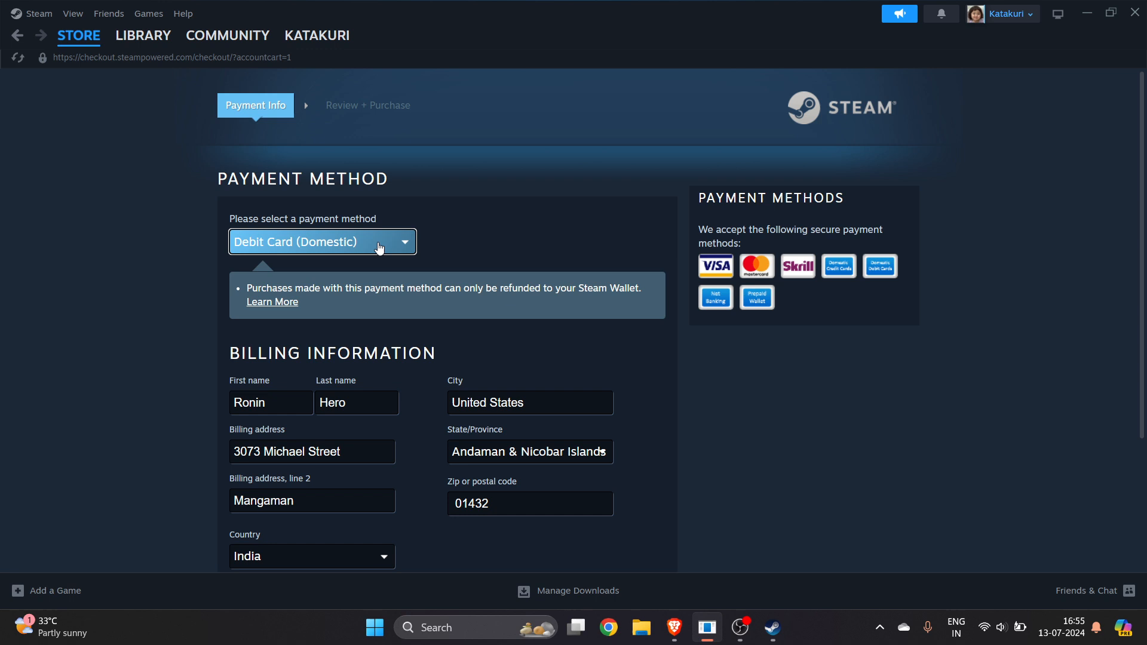
click(322, 241)
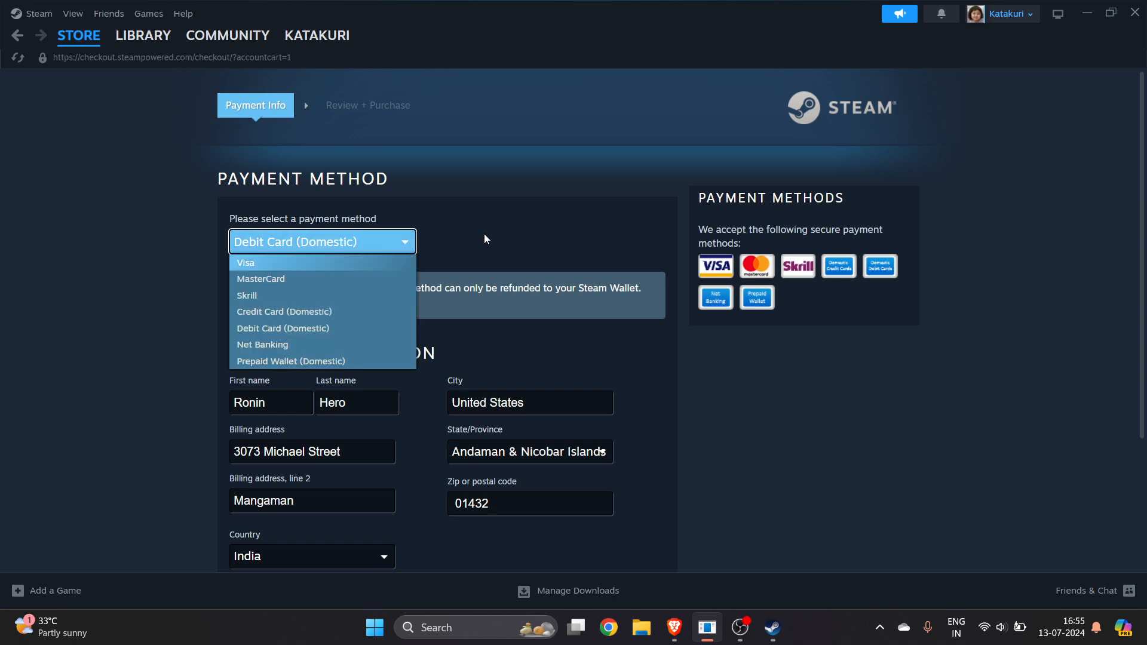
click(245, 263)
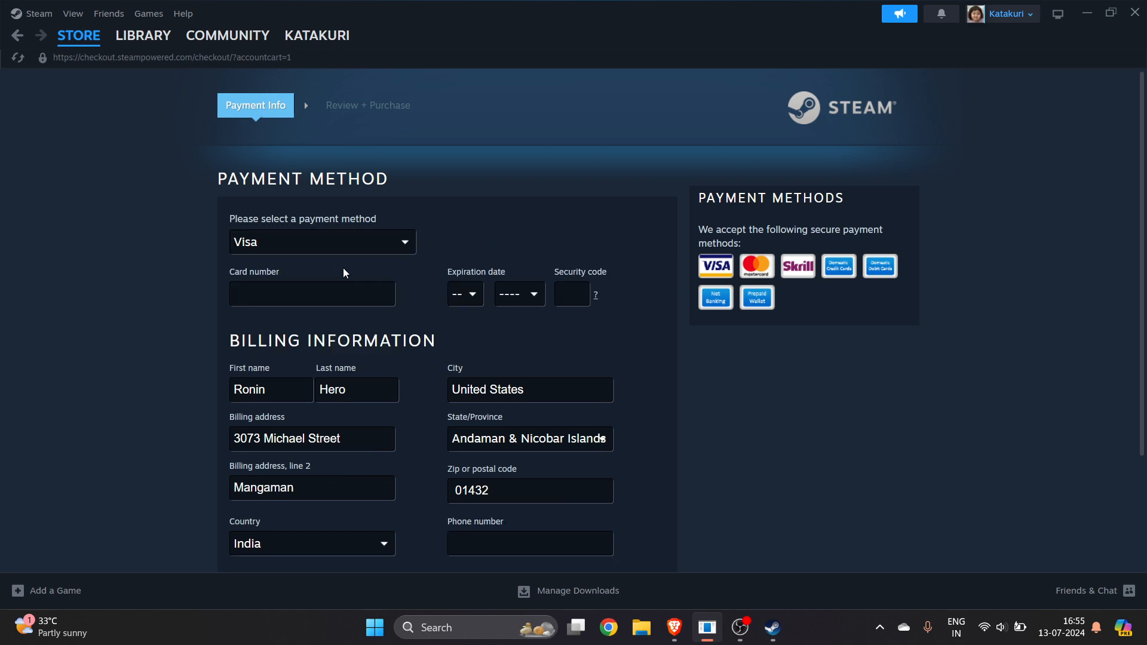
scroll(down, 3)
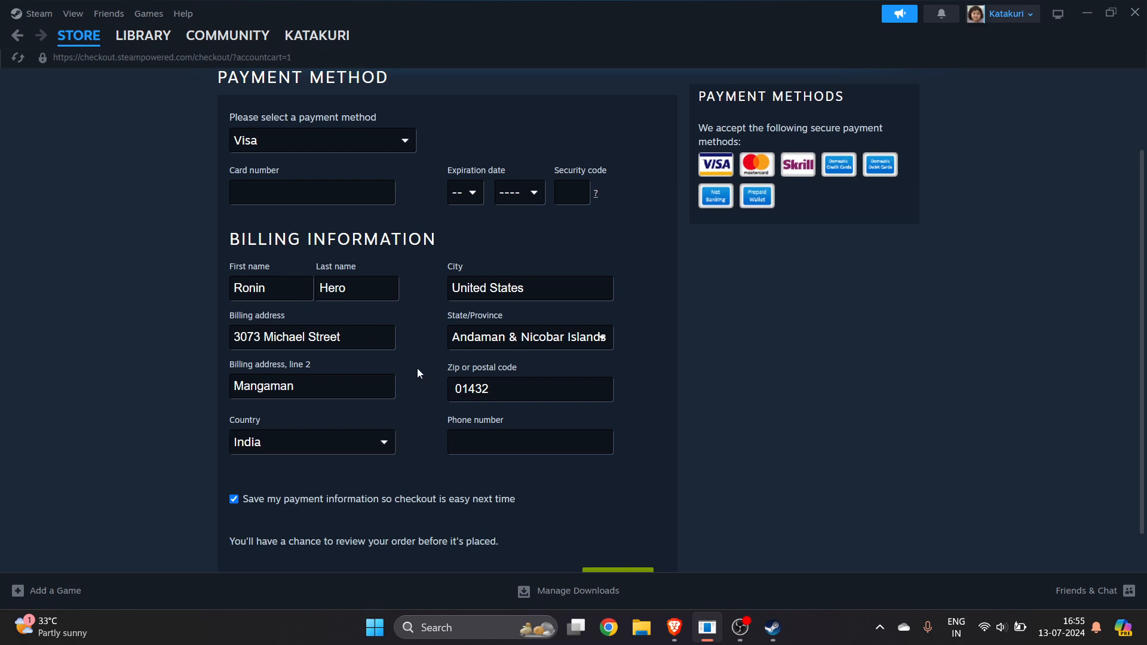
scroll(down, 3)
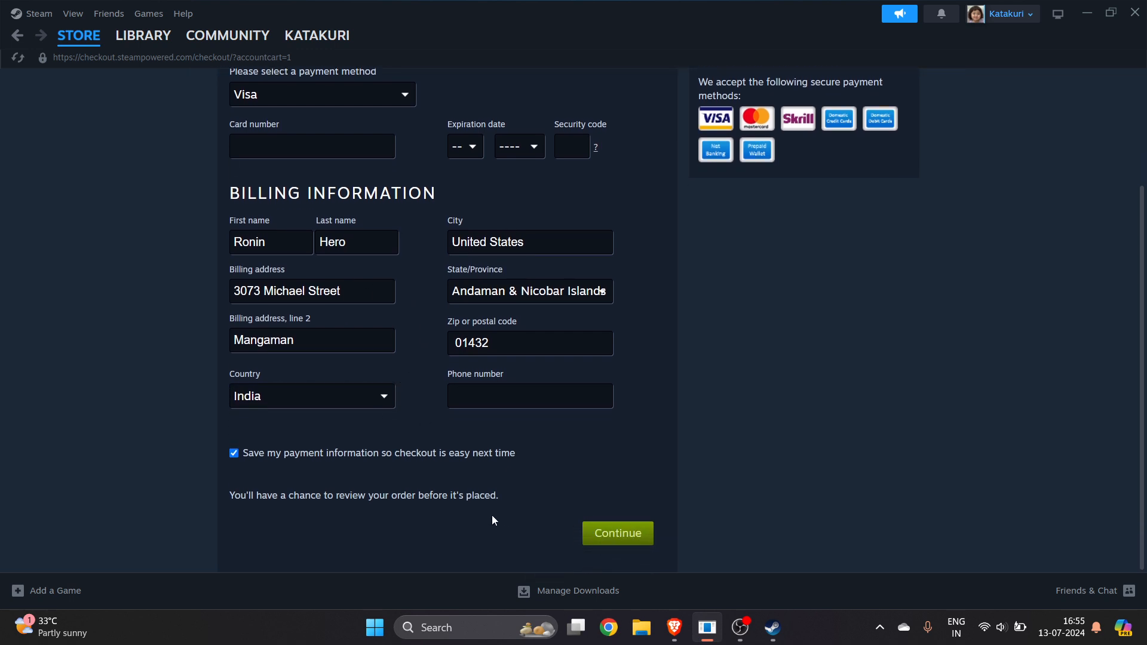
mouse_move(476, 520)
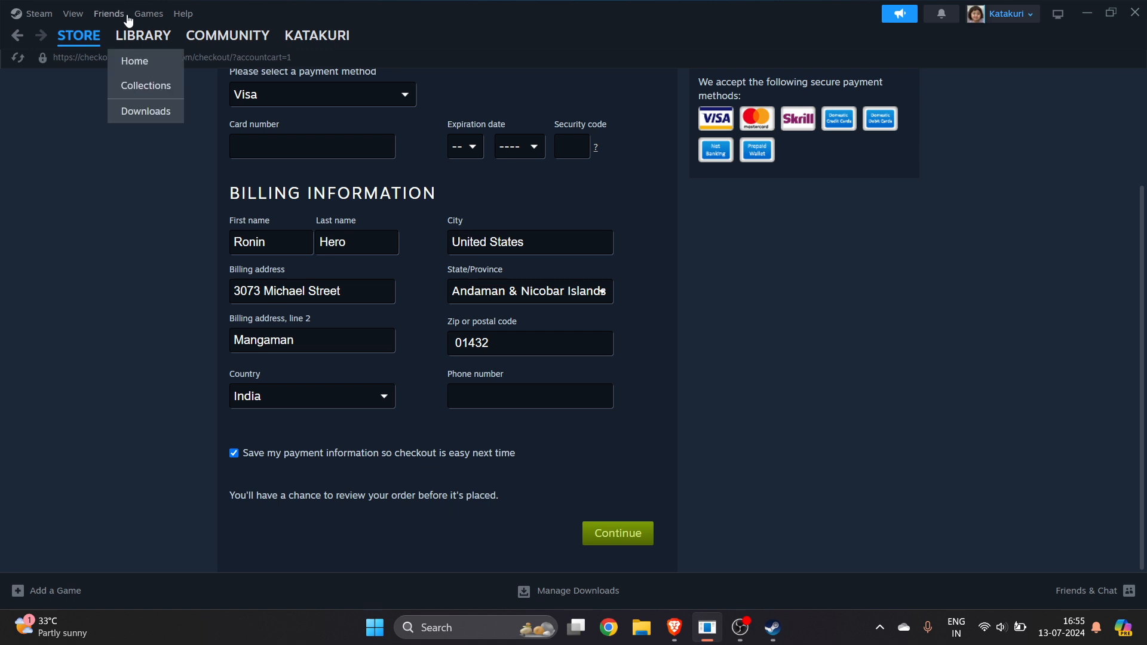
- Filter the Steam Library to show only Games, with Battlefield V's page open
click(143, 35)
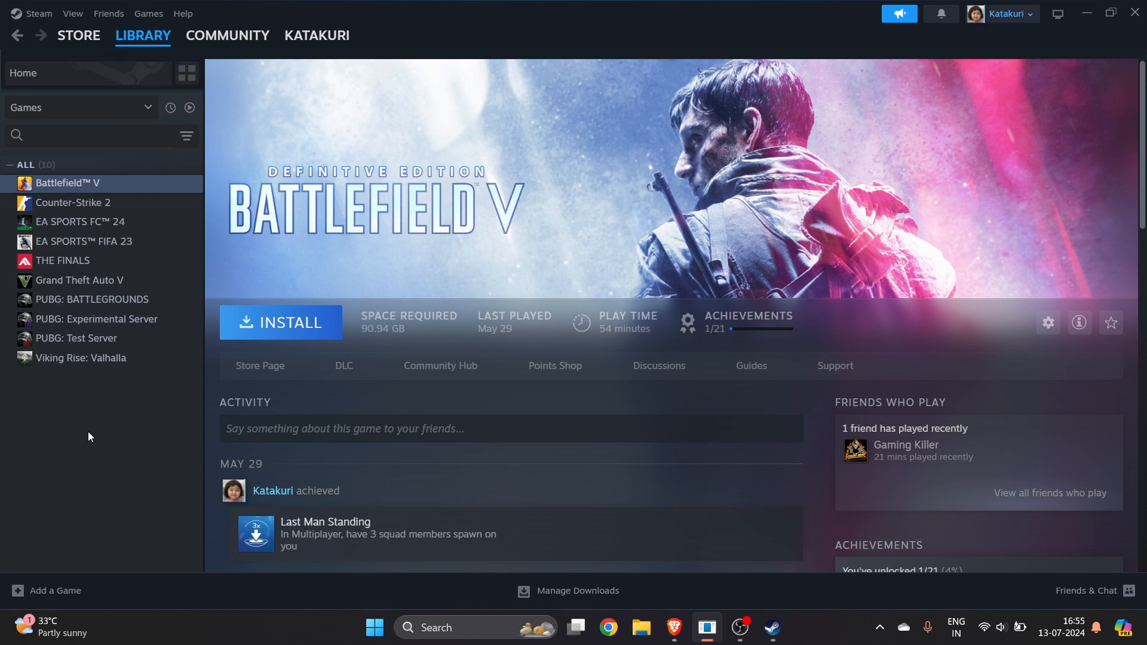
click(79, 107)
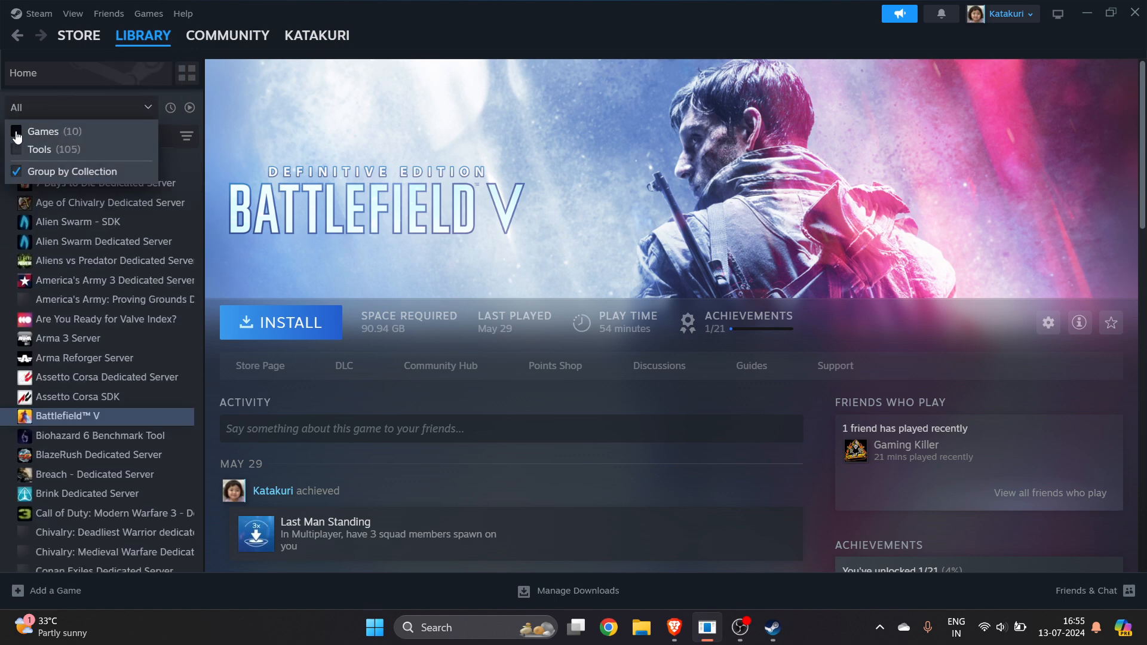
click(43, 131)
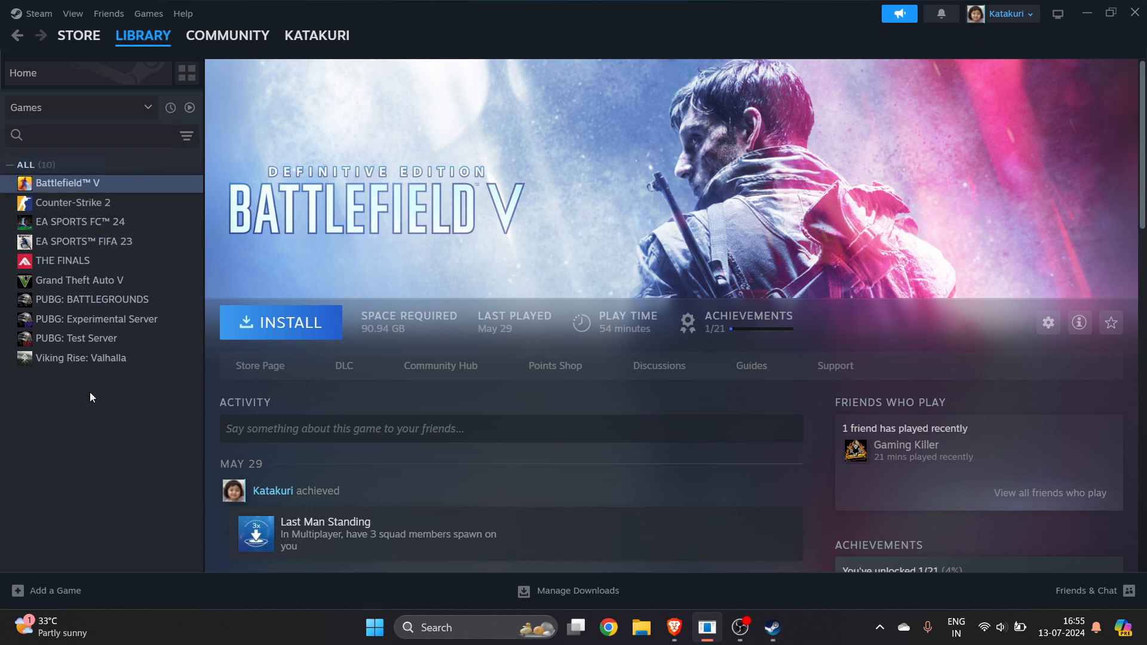
mouse_move(139, 354)
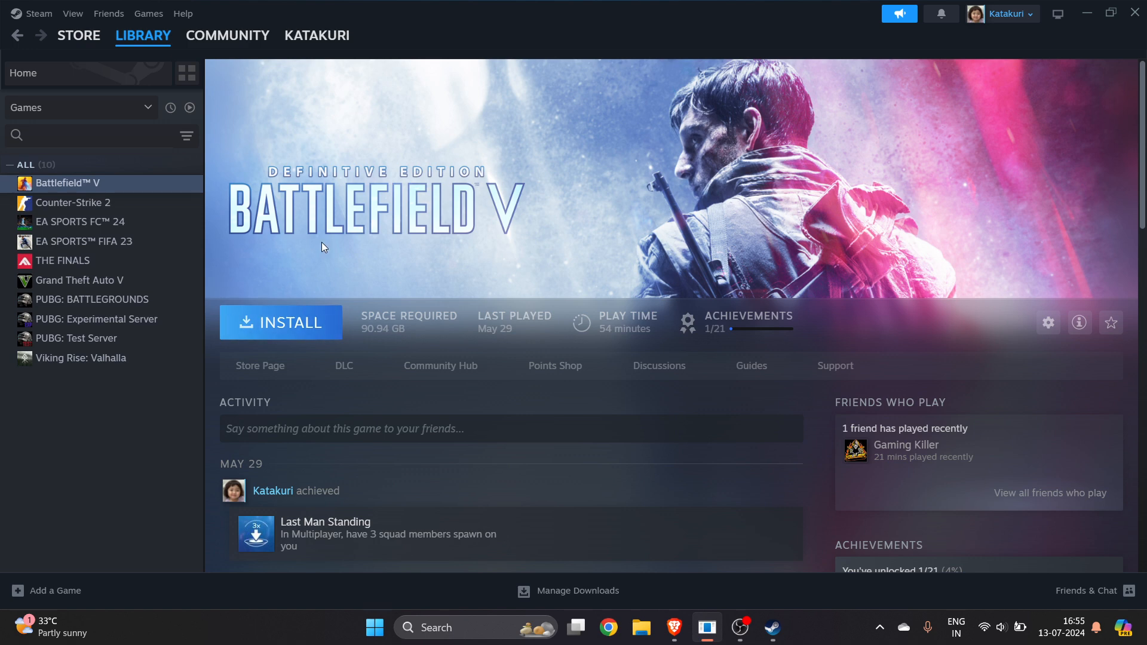
mouse_move(300, 322)
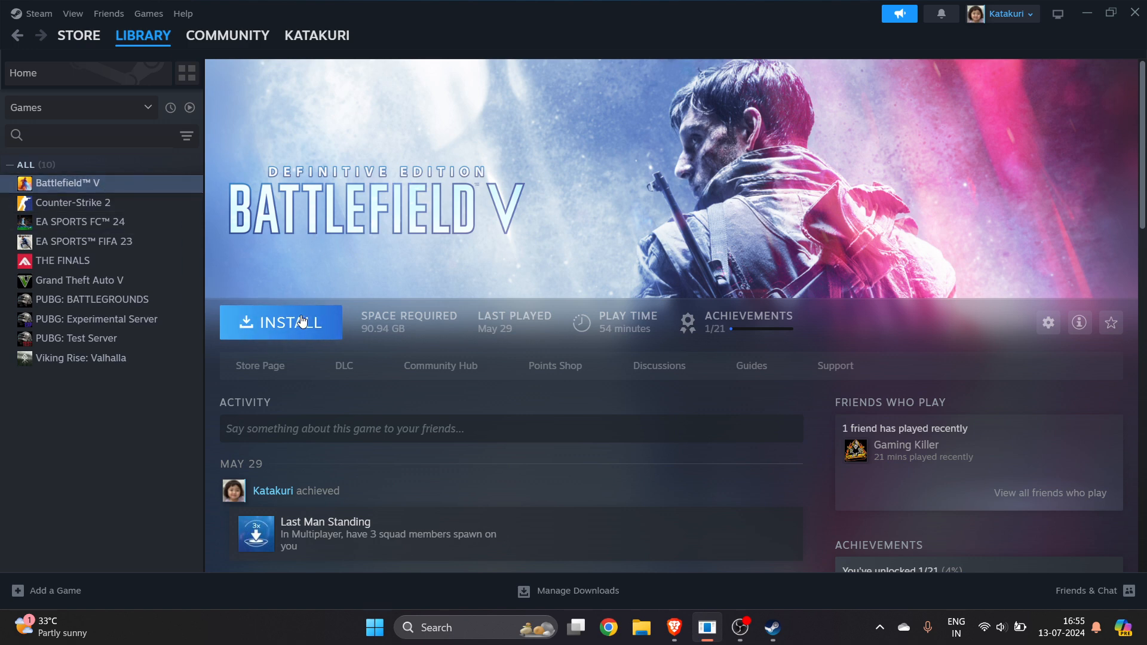